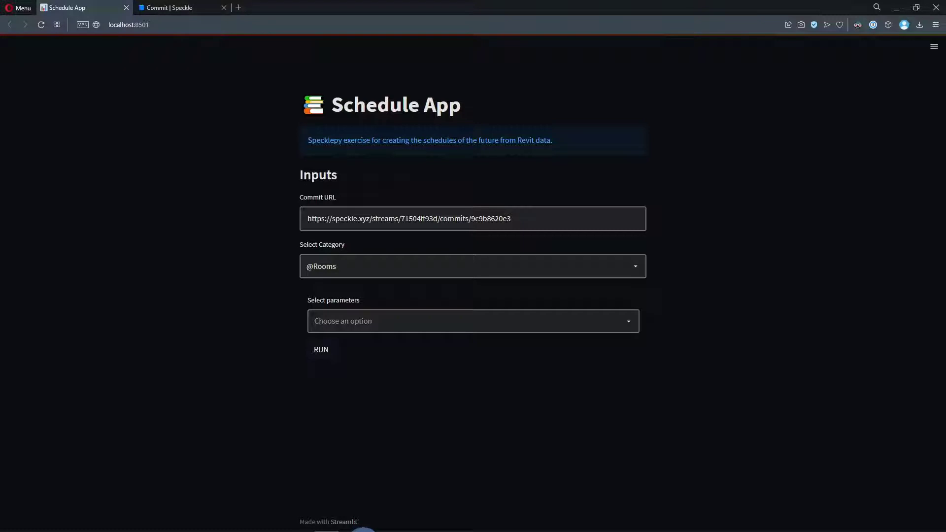
{"action": "mouse_move", "coordinate": [178, 30]}
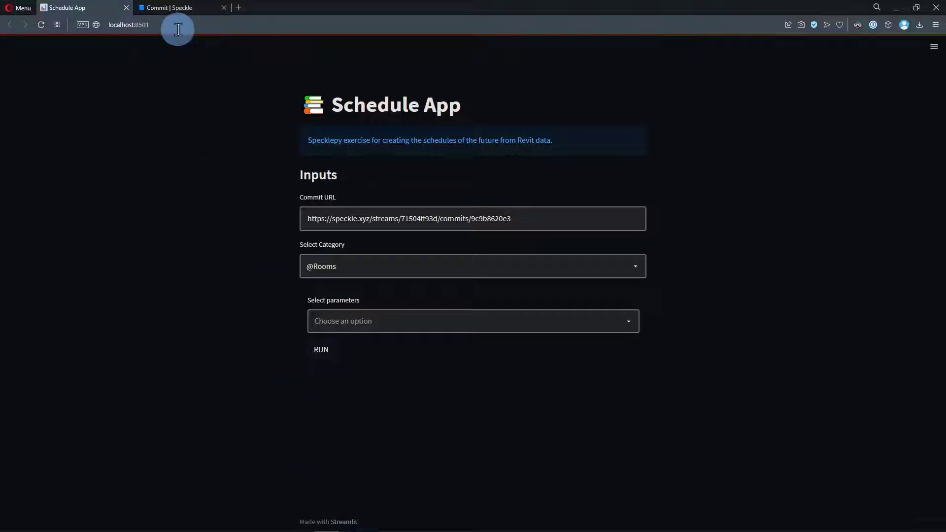
Step: Expand the Revit commit's data in Speckle, orbit the model, and copy the commit URL
{"action": "left_click", "coordinate": [175, 8]}
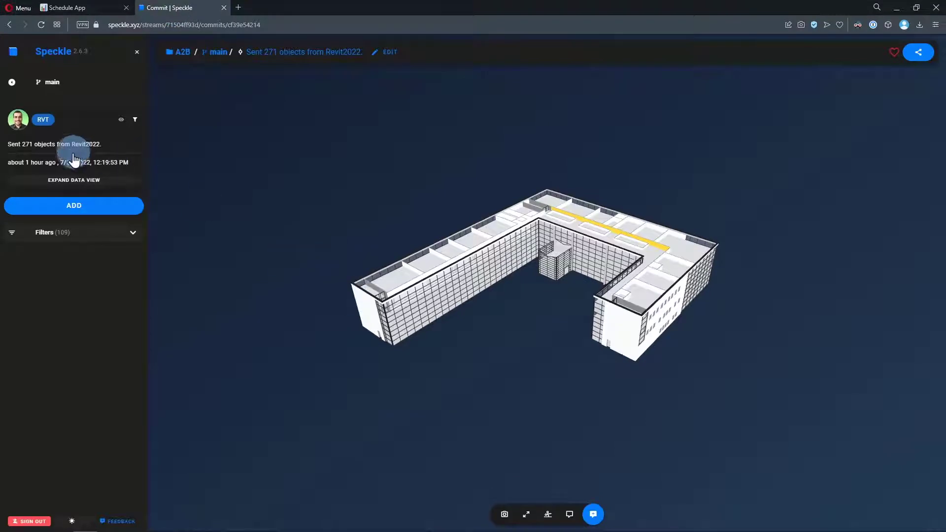
{"action": "left_click", "coordinate": [74, 180]}
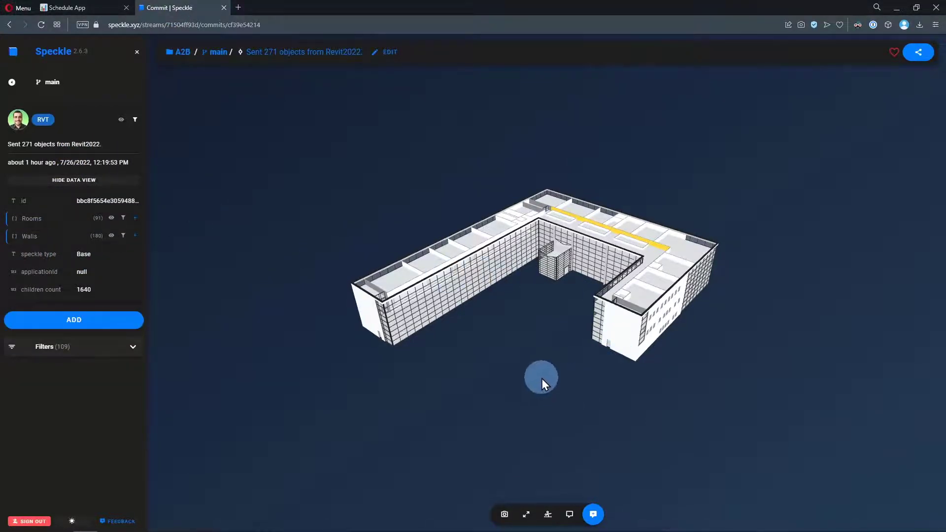
{"action": "left_click_drag", "start_coordinate": [541, 385], "coordinate": [634, 342]}
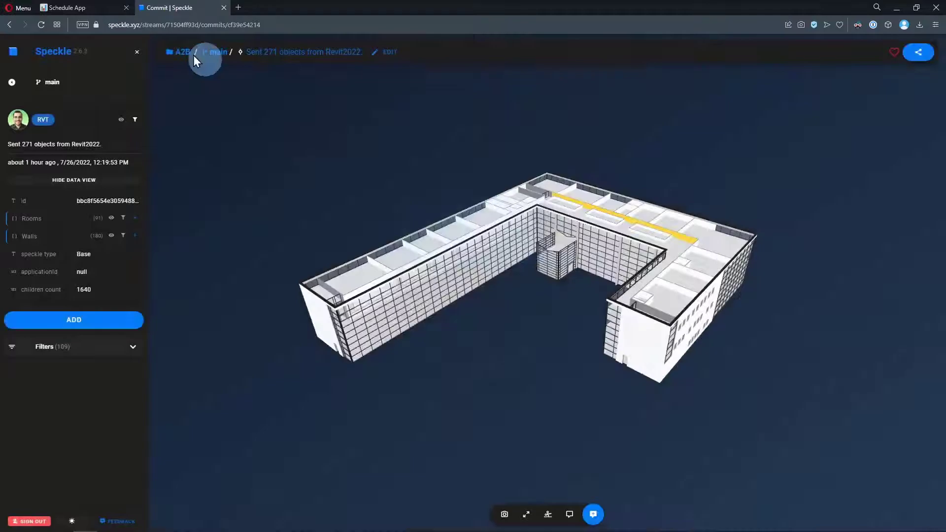
{"action": "left_click", "coordinate": [69, 8]}
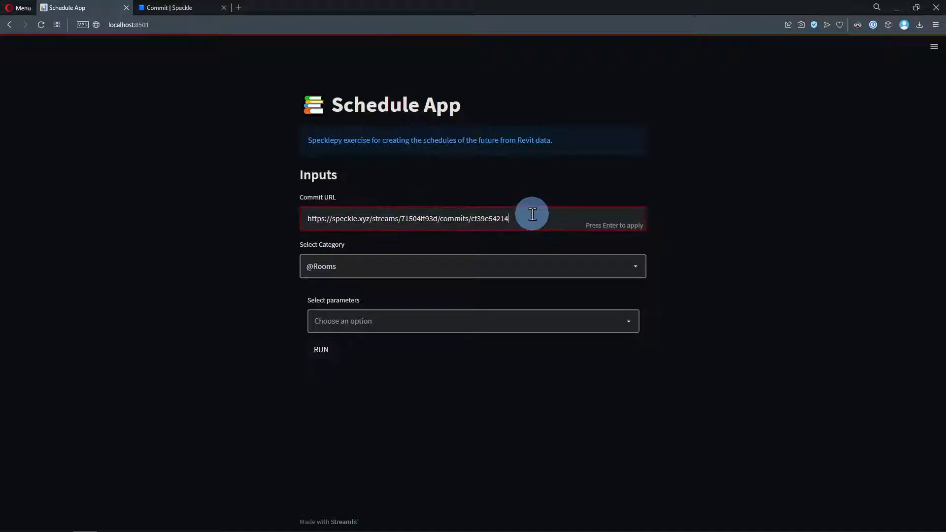
{"action": "key", "text": "Enter"}
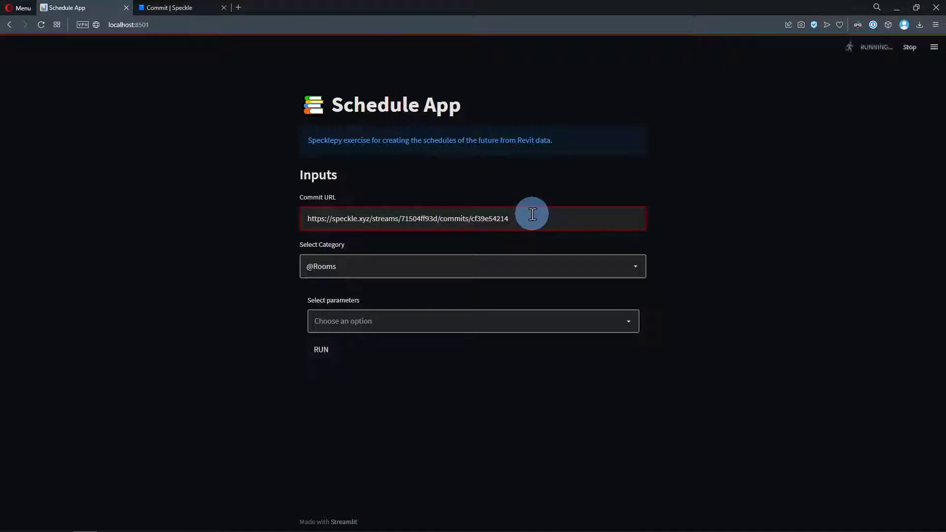
{"action": "left_click", "coordinate": [472, 267]}
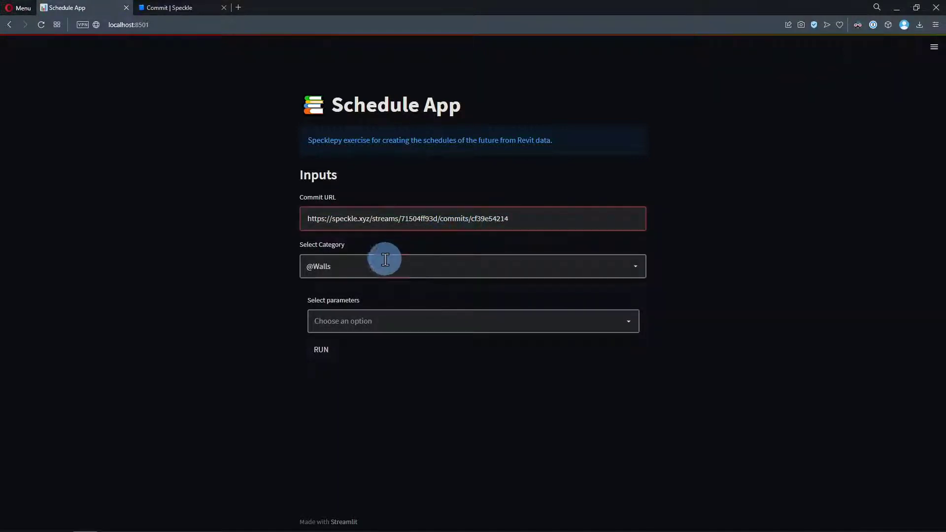
{"action": "left_click", "coordinate": [418, 266]}
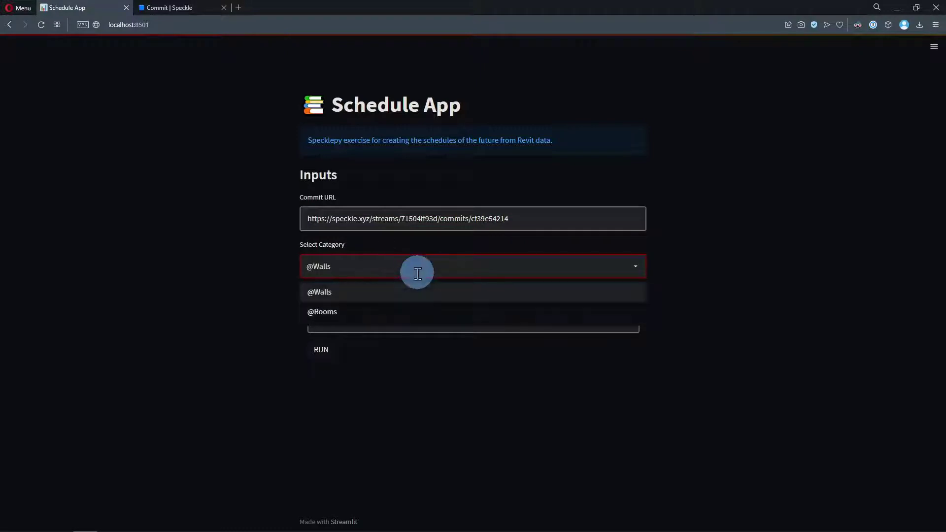
{"action": "left_click", "coordinate": [319, 292]}
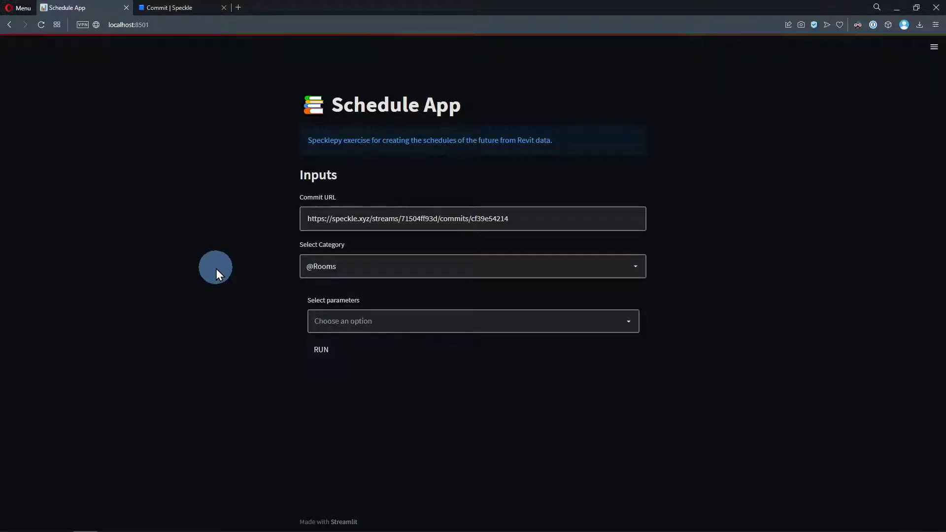
{"action": "left_click", "coordinate": [472, 321]}
{"action": "type", "text": "area"}
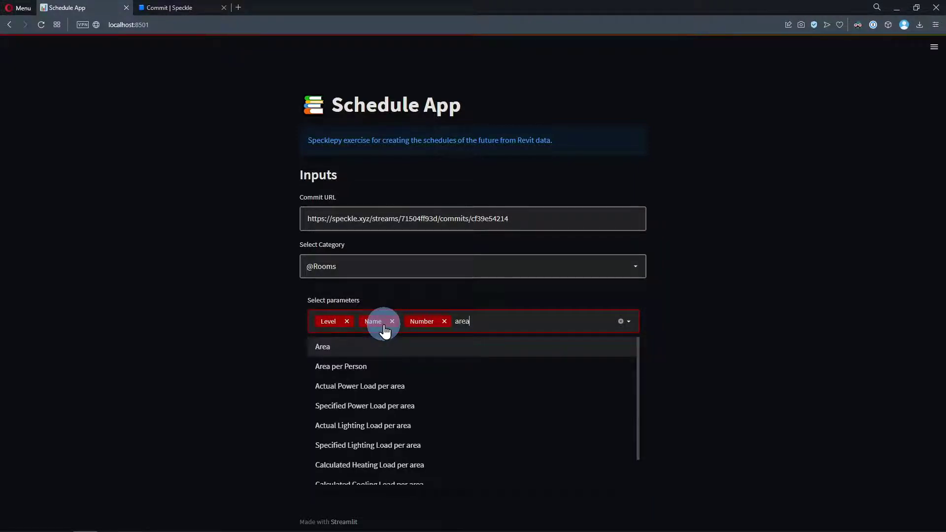
Step: Add Area as the fourth parameter and run the schedule
{"action": "left_click", "coordinate": [322, 346]}
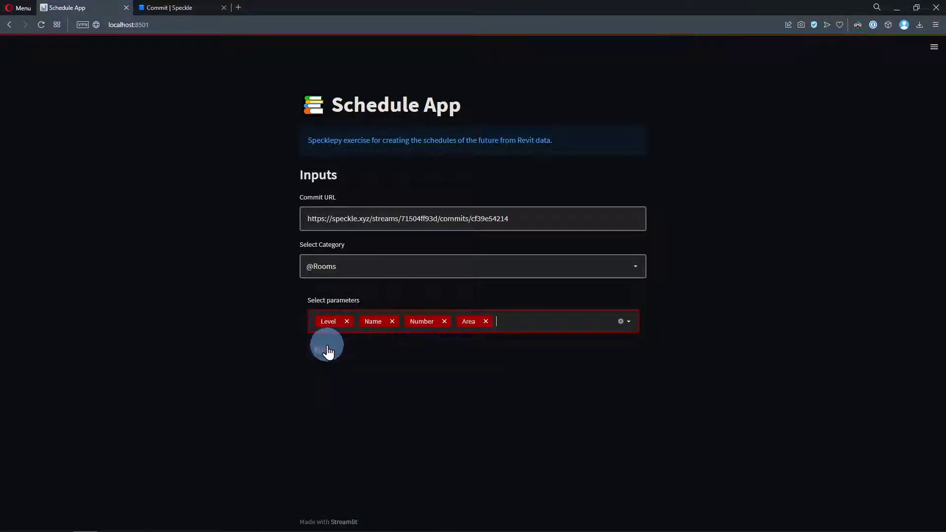
{"action": "left_click", "coordinate": [321, 350]}
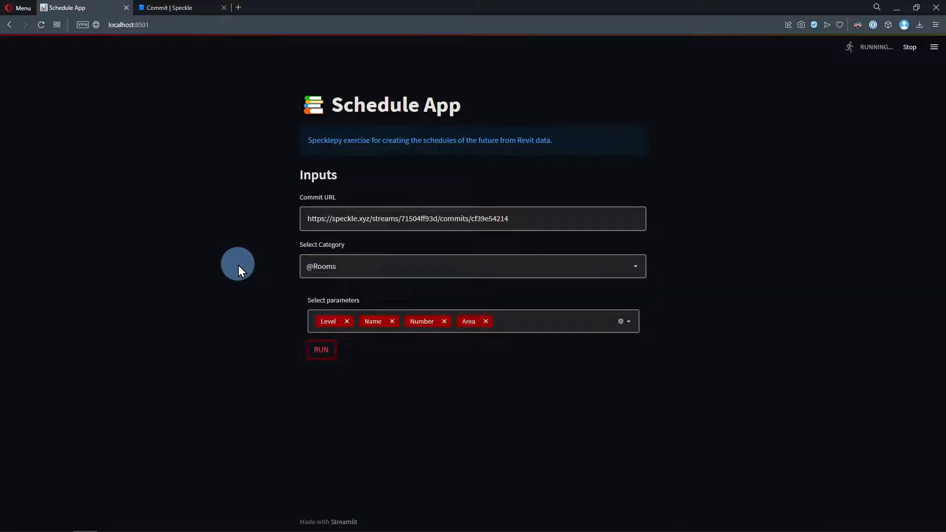
Step: Sort the Level, Name, Number, Area room table by Name and trigger the CSV download
{"action": "left_click", "coordinate": [322, 349]}
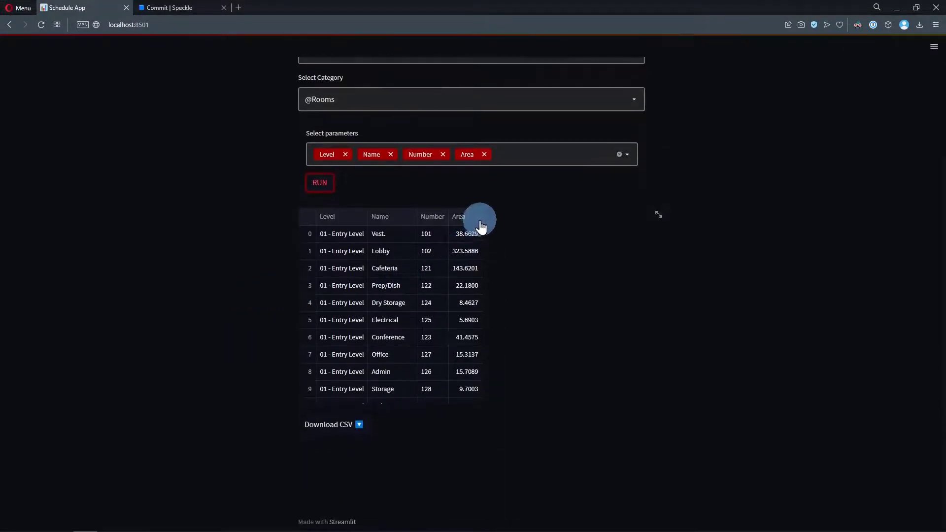
{"action": "scroll", "scroll_direction": "down", "scroll_amount": 3}
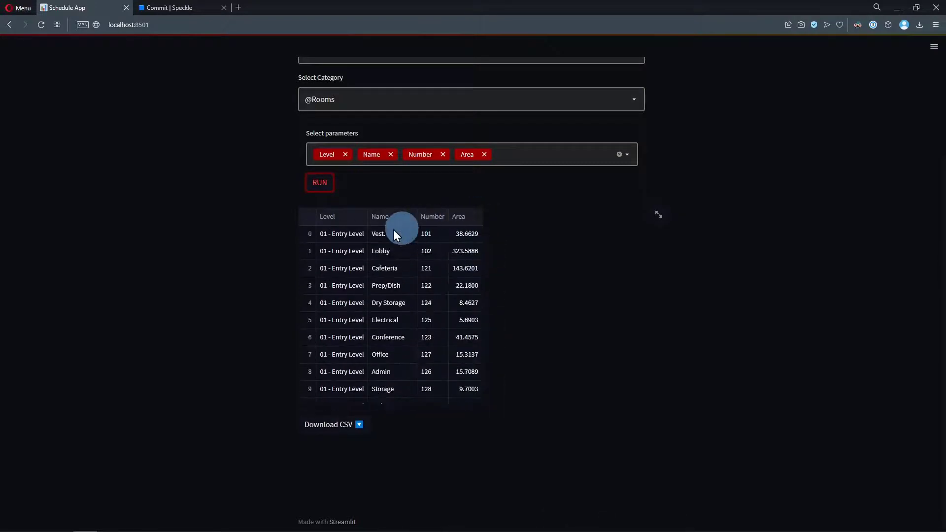
{"action": "mouse_move", "coordinate": [459, 241]}
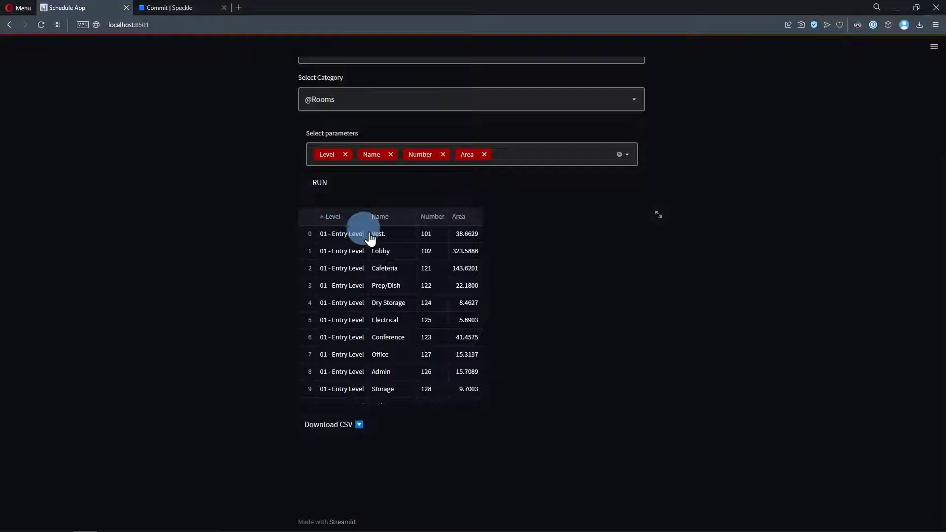
{"action": "left_click", "coordinate": [379, 217]}
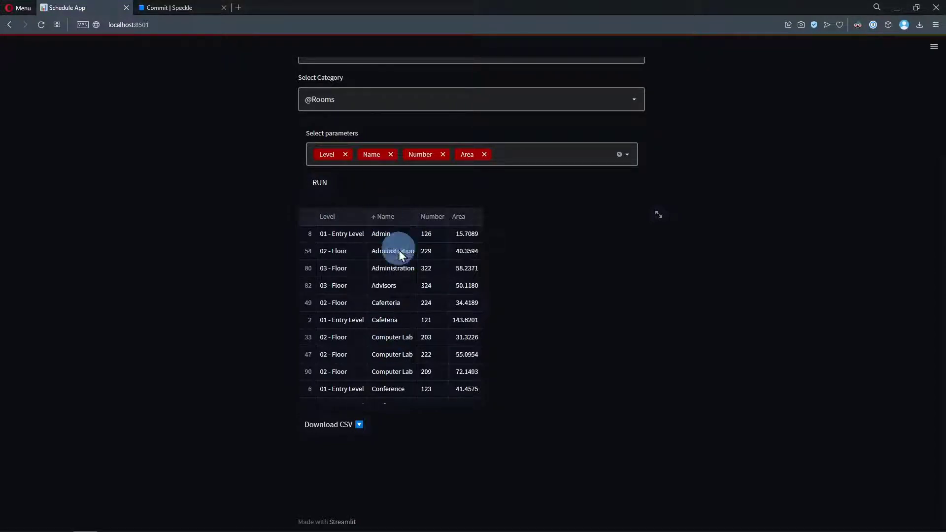
{"action": "mouse_move", "coordinate": [227, 309]}
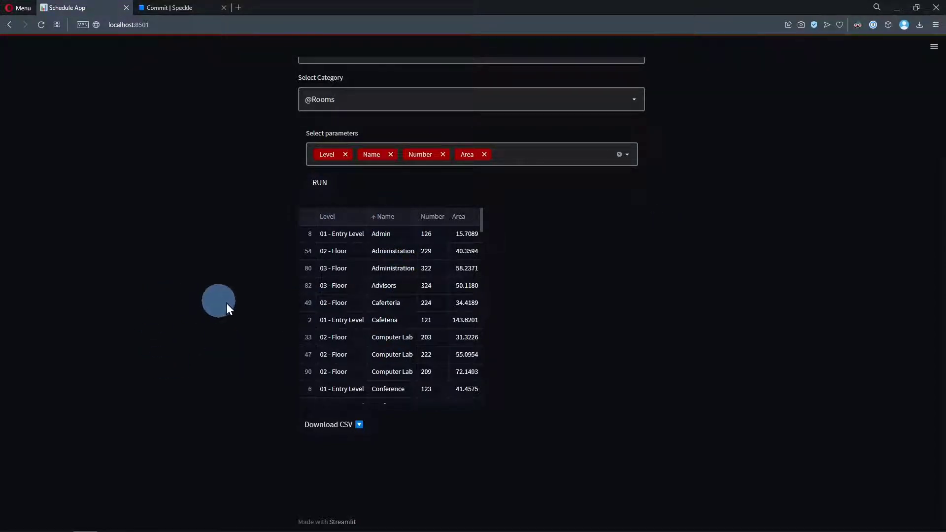
{"action": "left_click", "coordinate": [333, 425]}
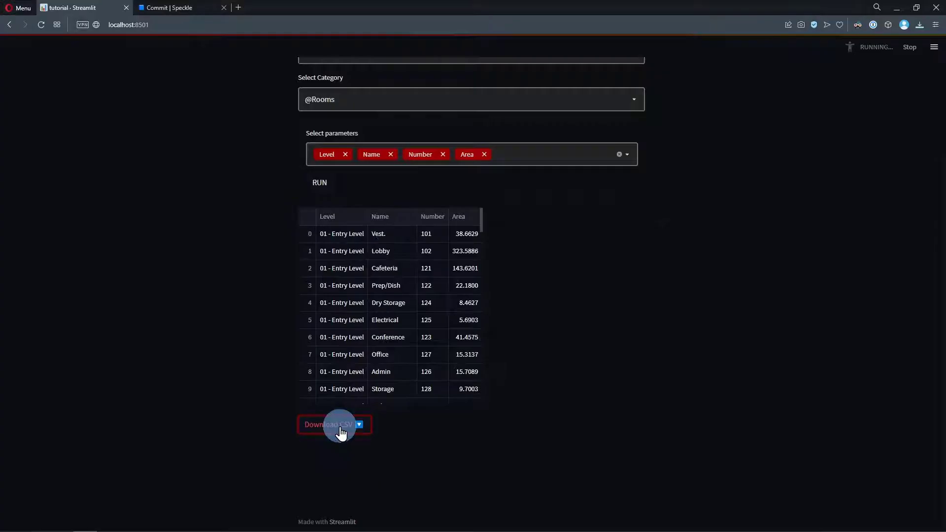
Step: Download the room schedule CSV and open it in Notepad
{"action": "left_click", "coordinate": [328, 424]}
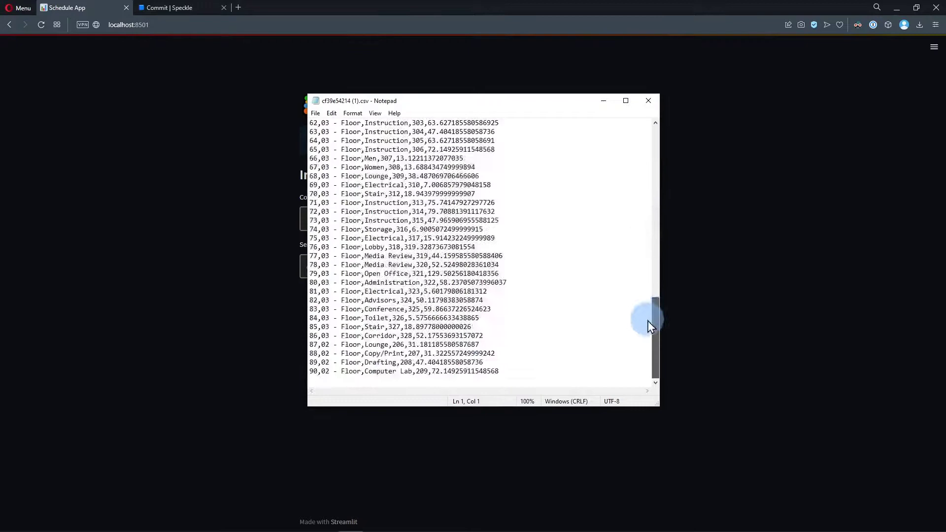
{"action": "left_click", "coordinate": [648, 101]}
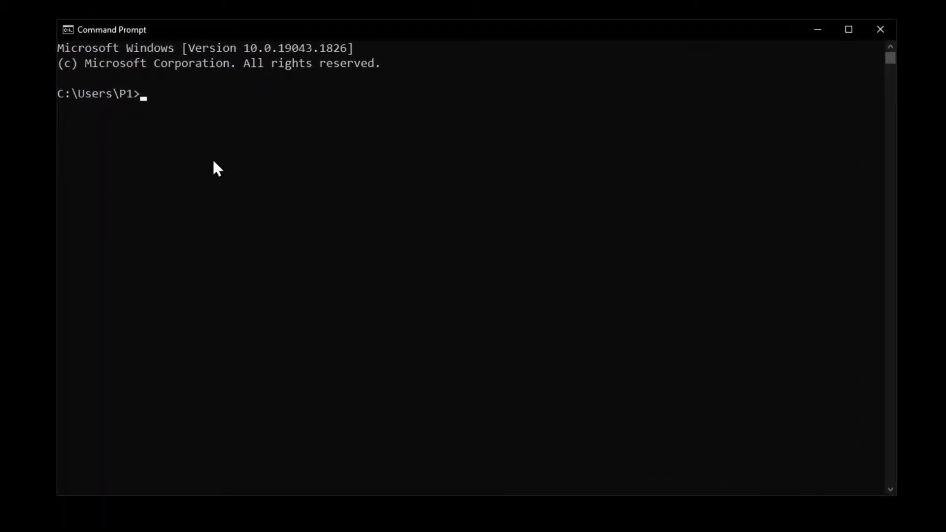
Step: Run 'pip install streamlit' in Command Prompt
{"action": "type", "text": "pip install"}
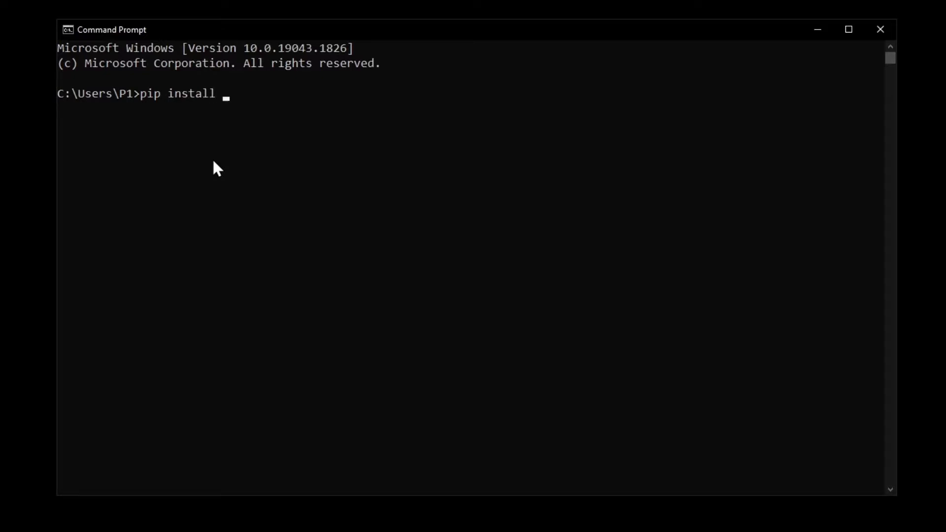
{"action": "type", "text": "streamlit"}
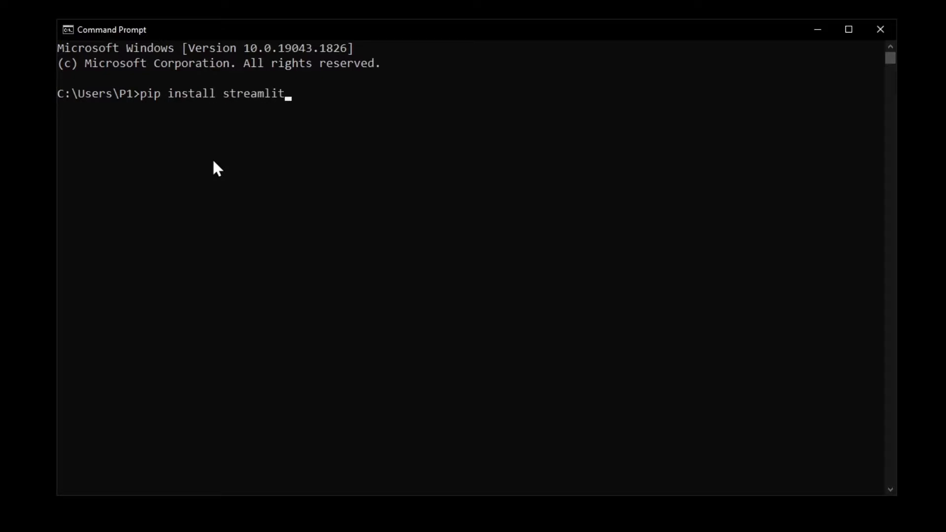
{"action": "key", "text": "Enter"}
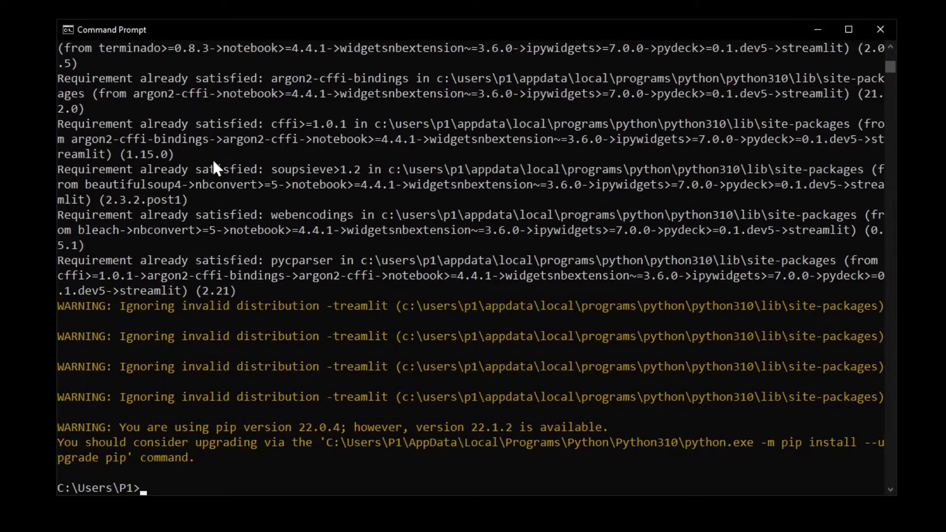
Step: Install pandas with pip and type 'pip install specklepy'
{"action": "type", "text": "pip install pandas"}
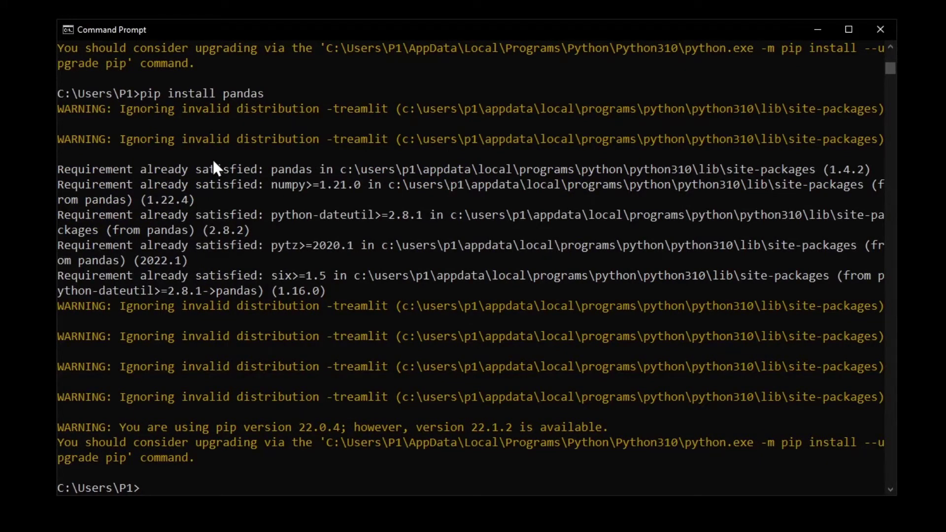
{"action": "type", "text": "pip install"}
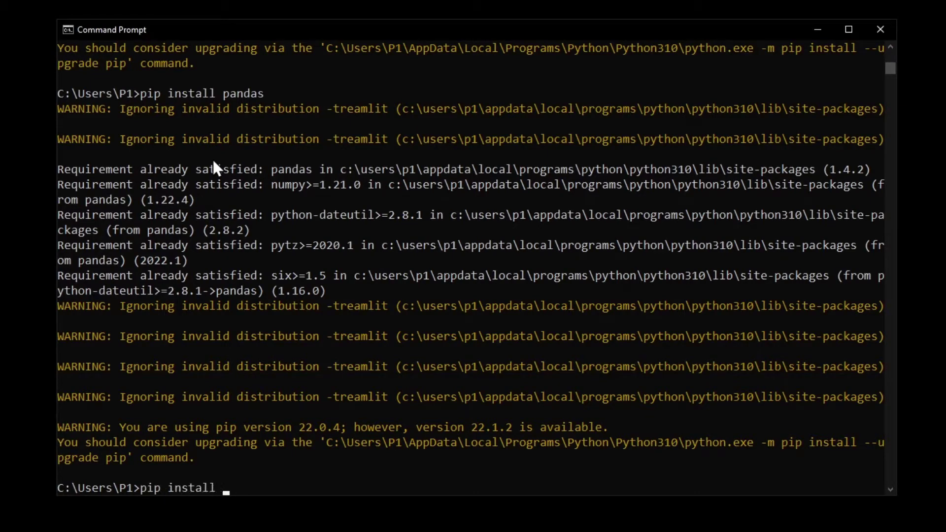
{"action": "type", "text": "specklepy"}
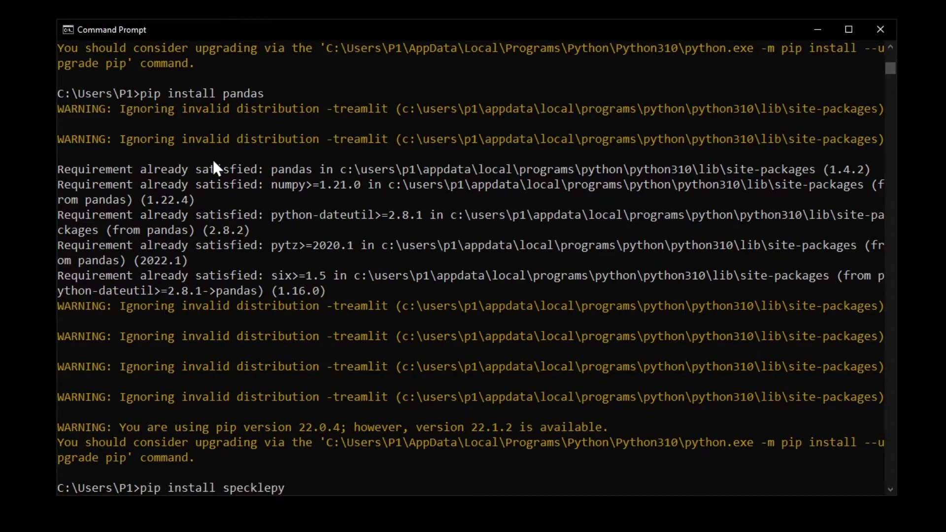